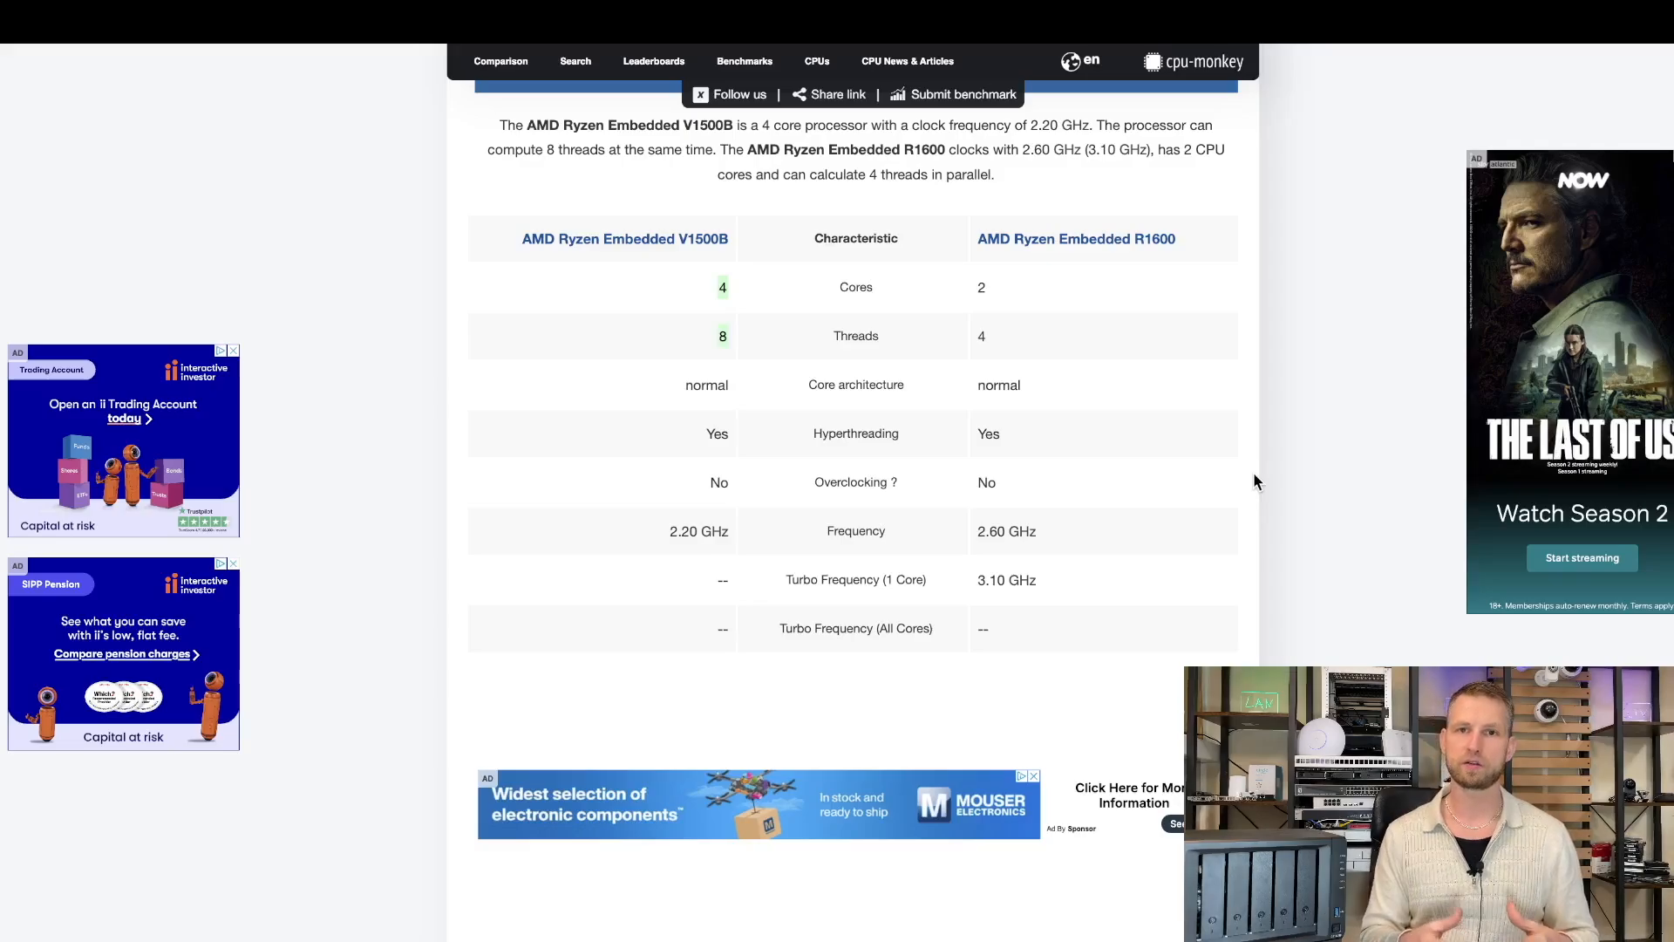
scroll(down, 3)
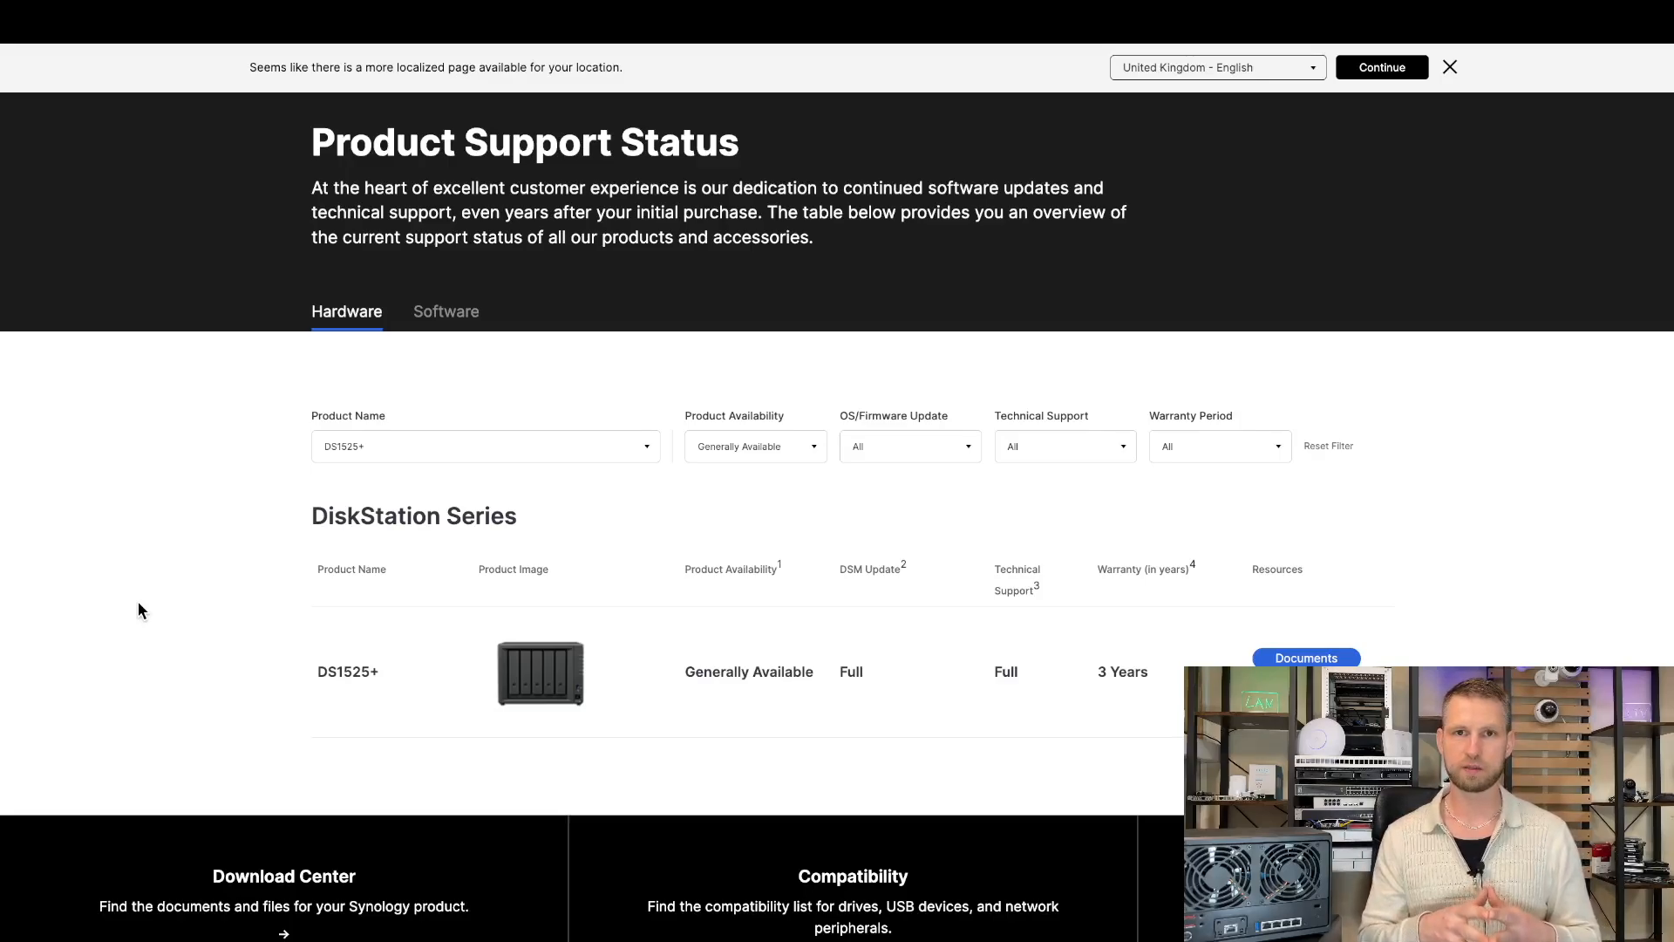
mouse_move(592, 316)
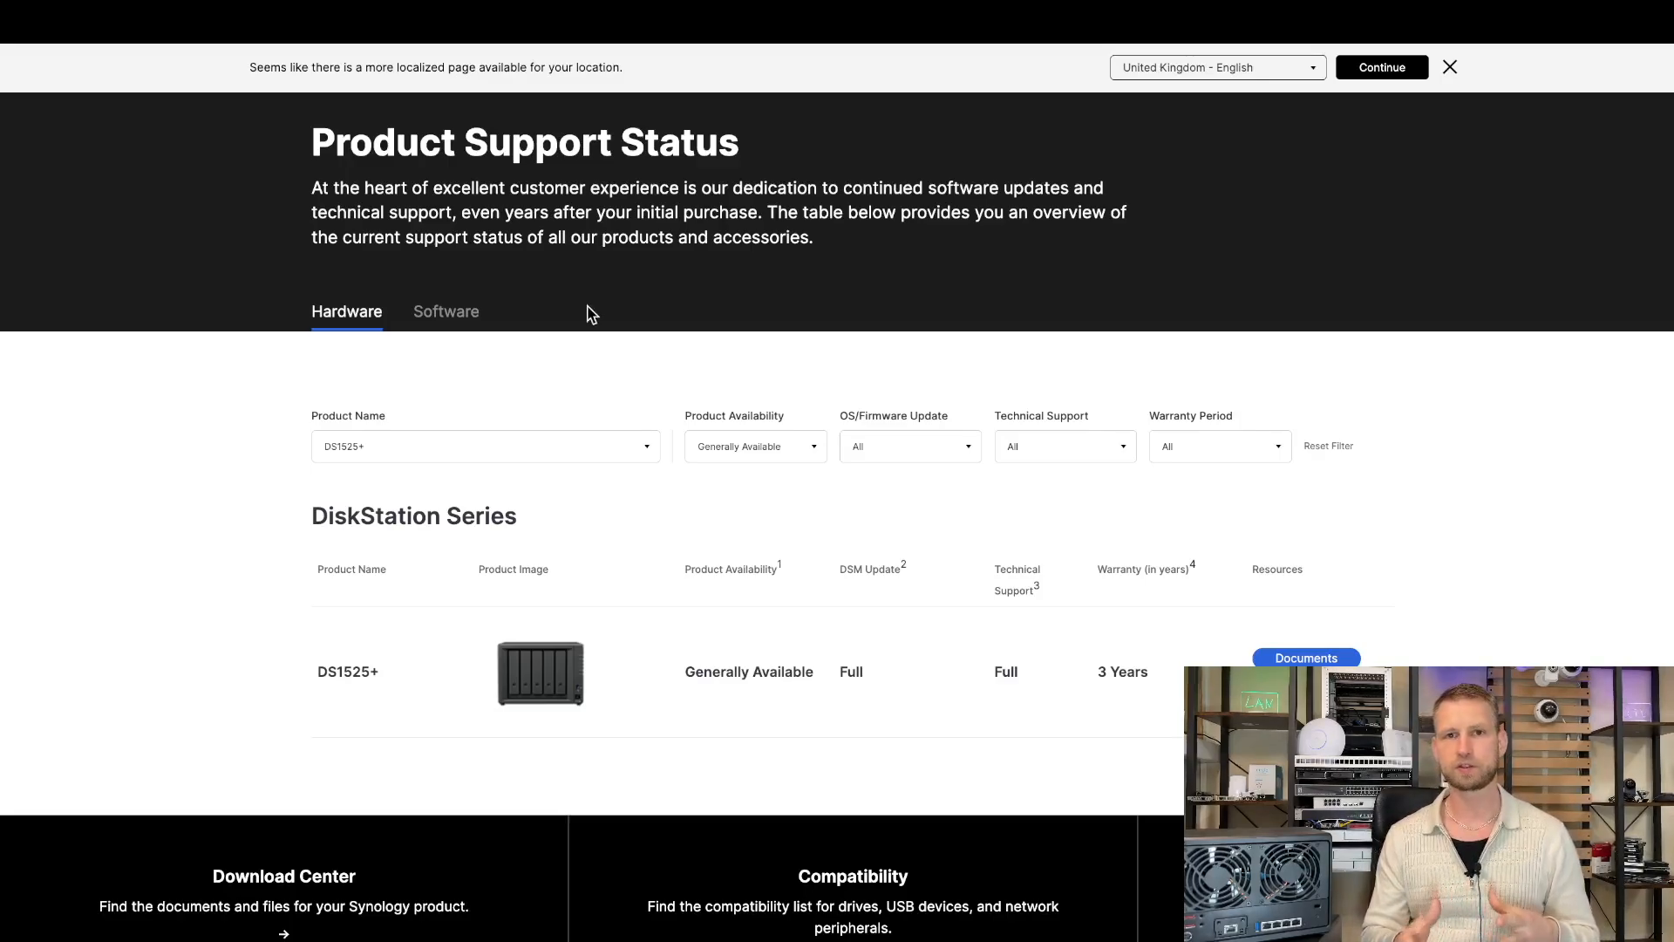